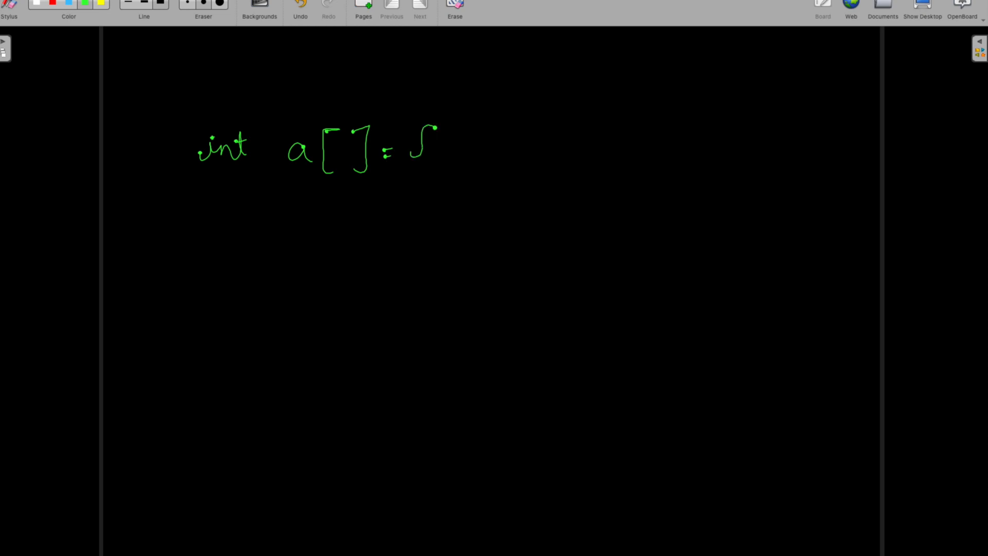
# - Handwrite the input array of 0s and 1s across the top of the board
pyautogui.moveTo(415, 132); pyautogui.dragTo(535, 152)
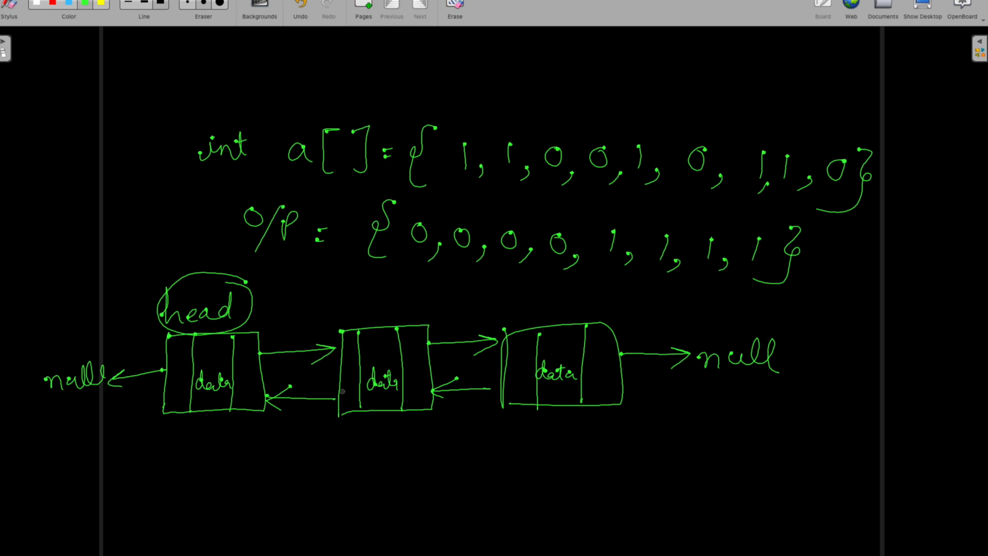
pyautogui.moveTo(317, 409)
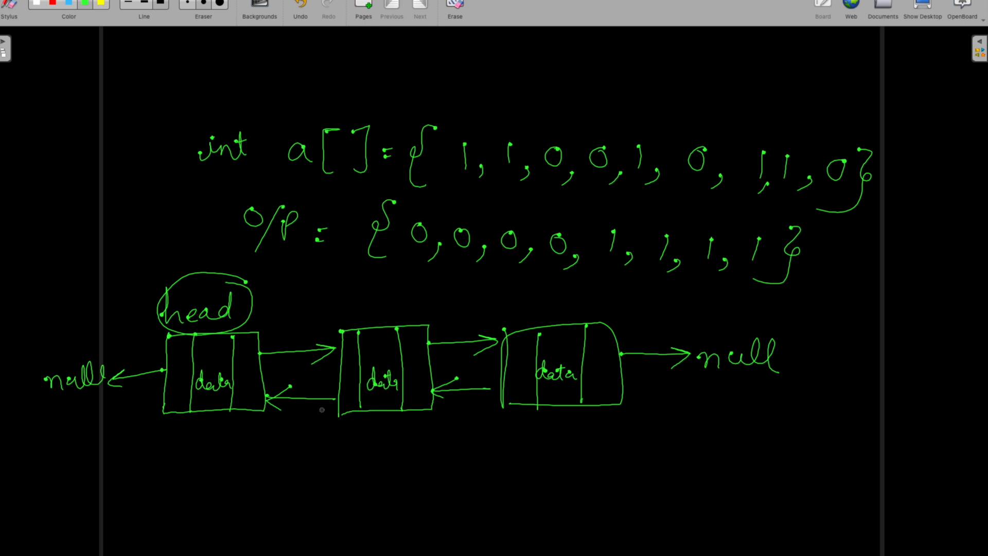
pyautogui.moveTo(315, 404)
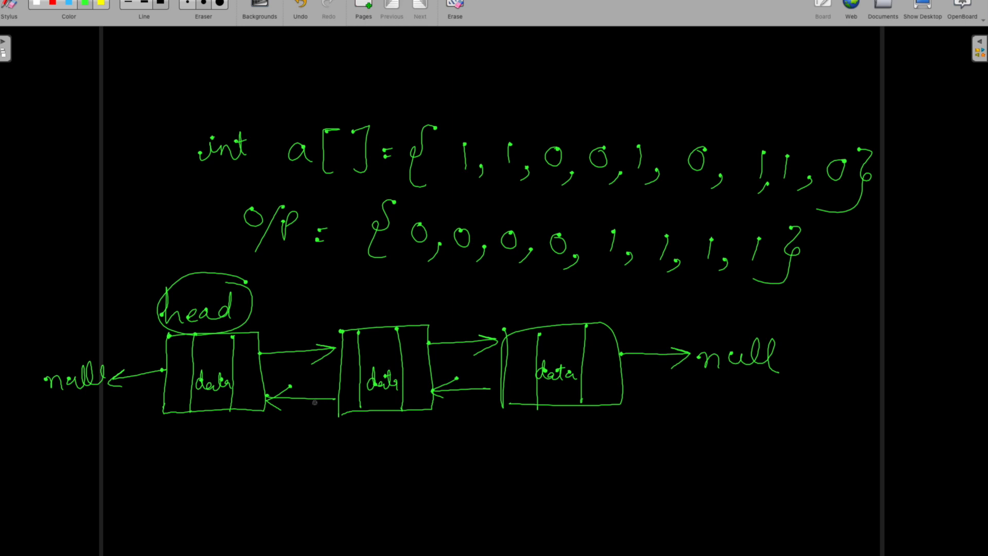
pyautogui.moveTo(163, 427)
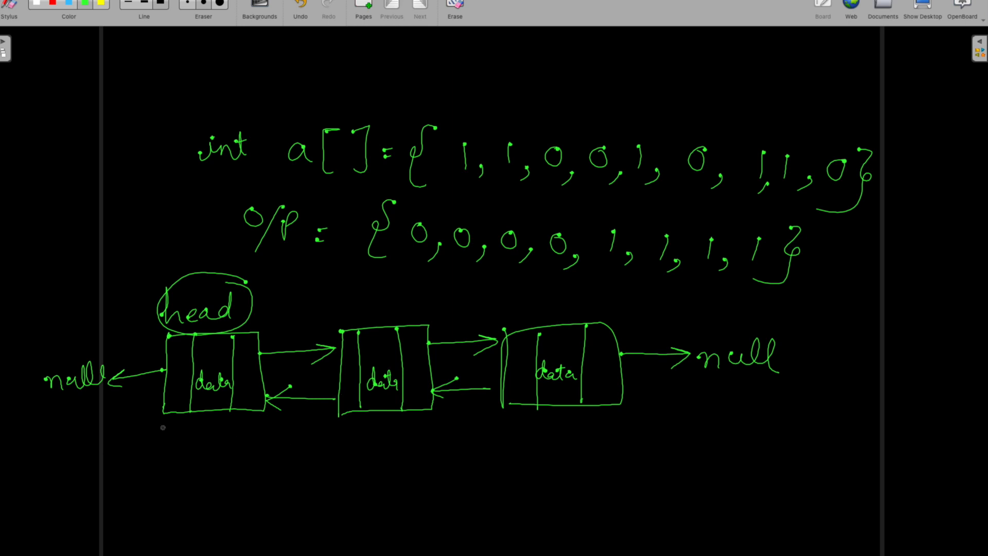
pyautogui.moveTo(63, 461)
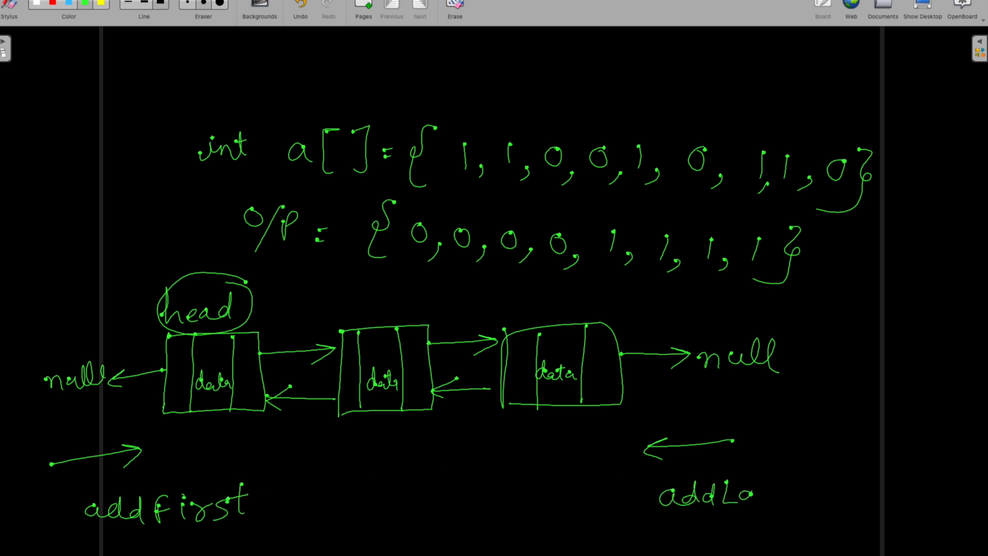
# - Label the diagram arrows with addFirst on the left and addLast on the right
pyautogui.write('st')
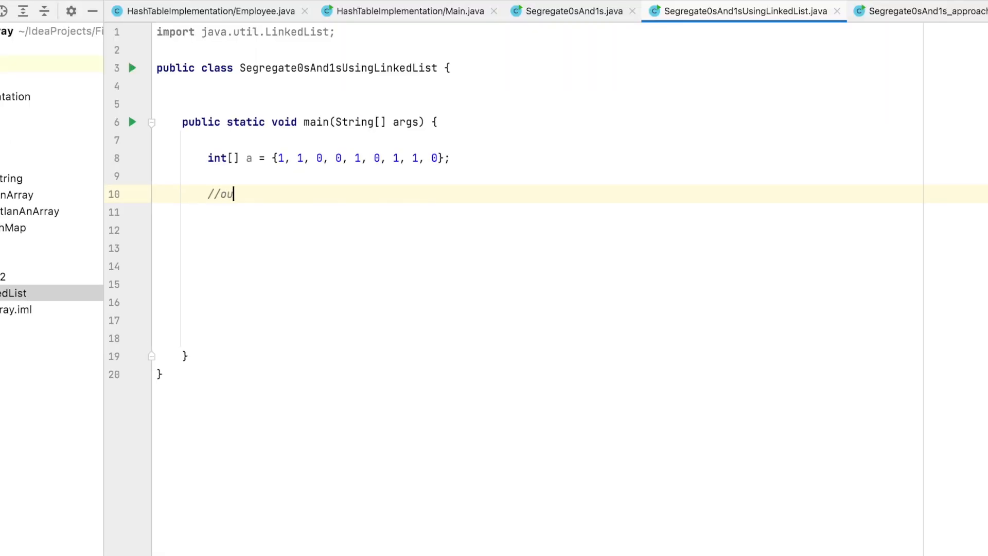
# - Add the //output={0,0,...} comment and declare LinkedList ll = new LinkedList();
pyautogui.write('tput=')
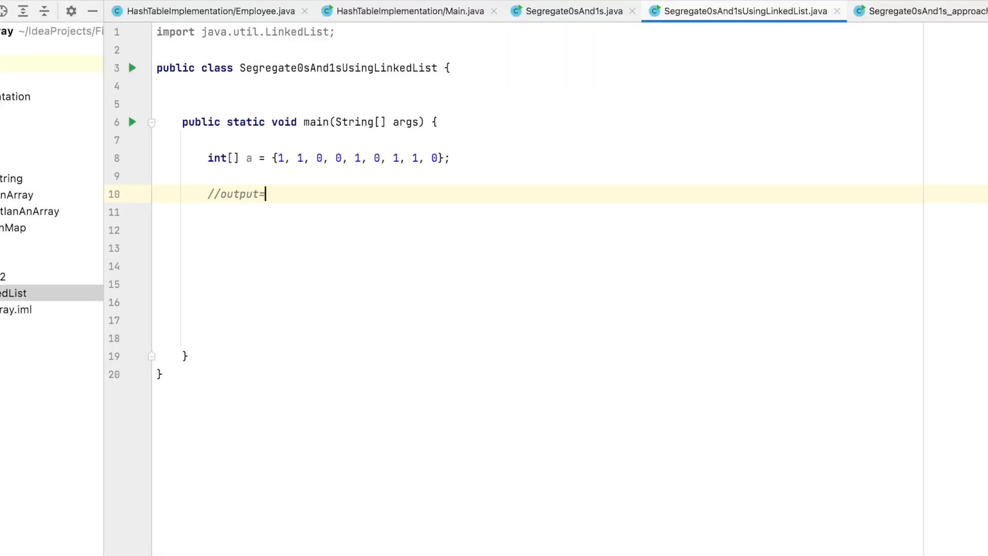
pyautogui.write('{0,0,0,0,1,1,1,1')
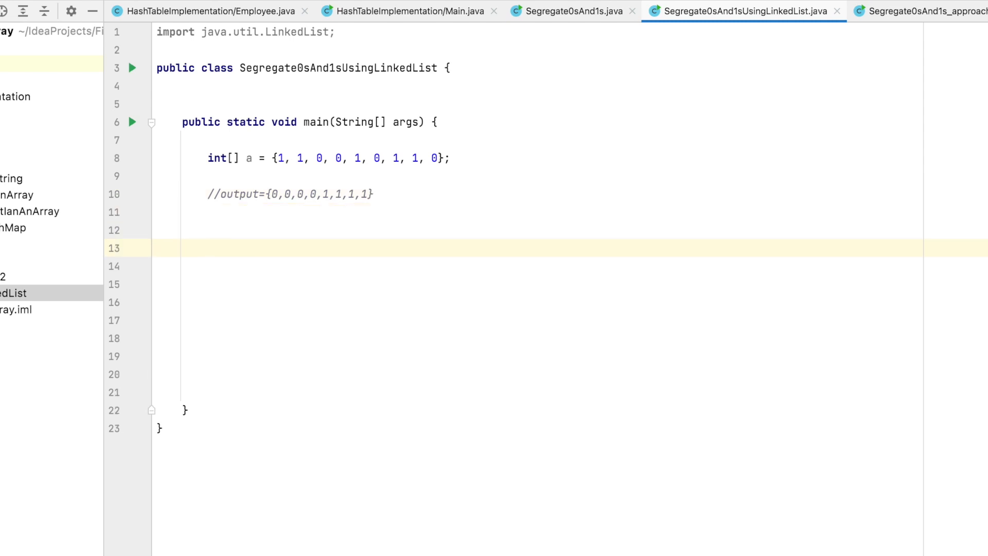
pyautogui.write('LinkedList ll')
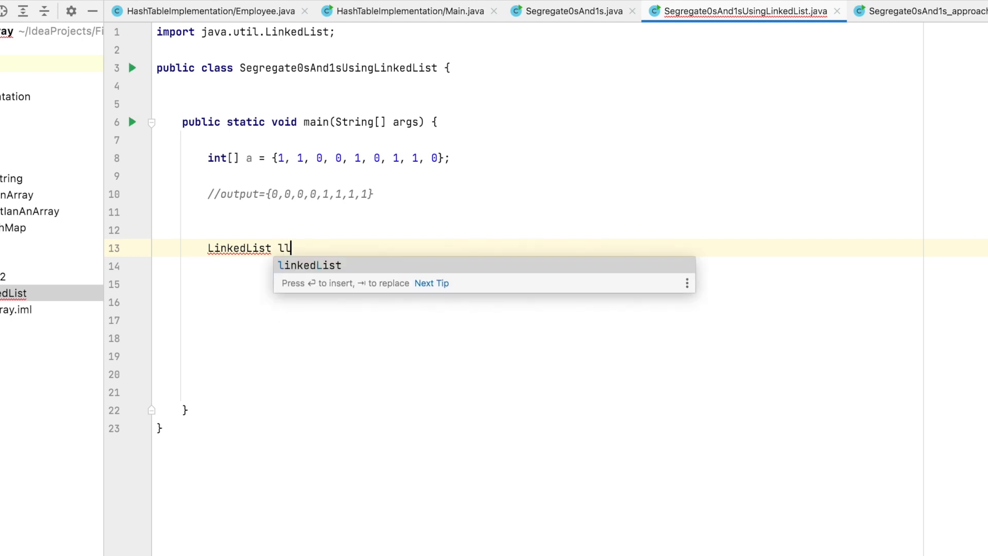
pyautogui.write('=new LinkedList()')
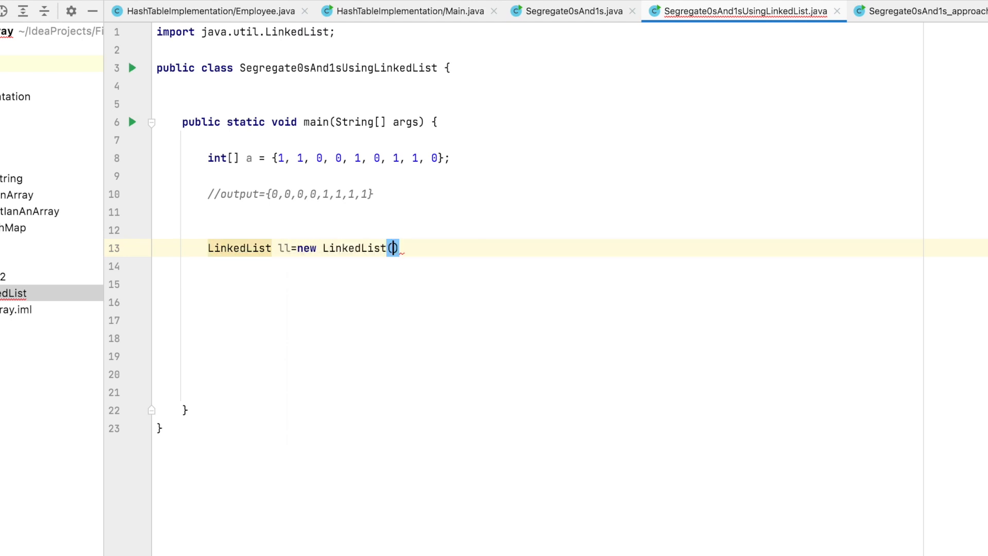
pyautogui.write(';')
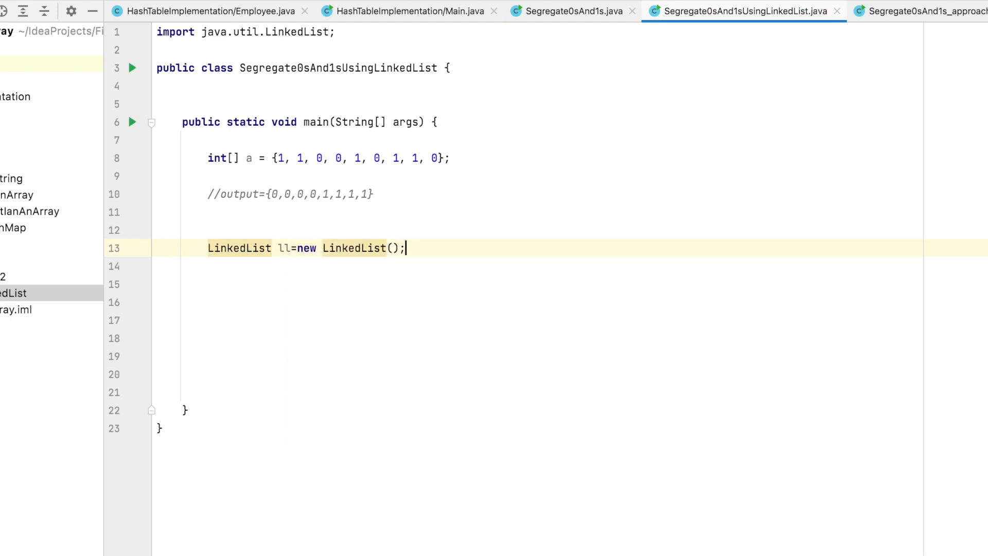
# - Write the loop header for(int i=0;i<a.length;i++) over the array
pyautogui.write('for(i')
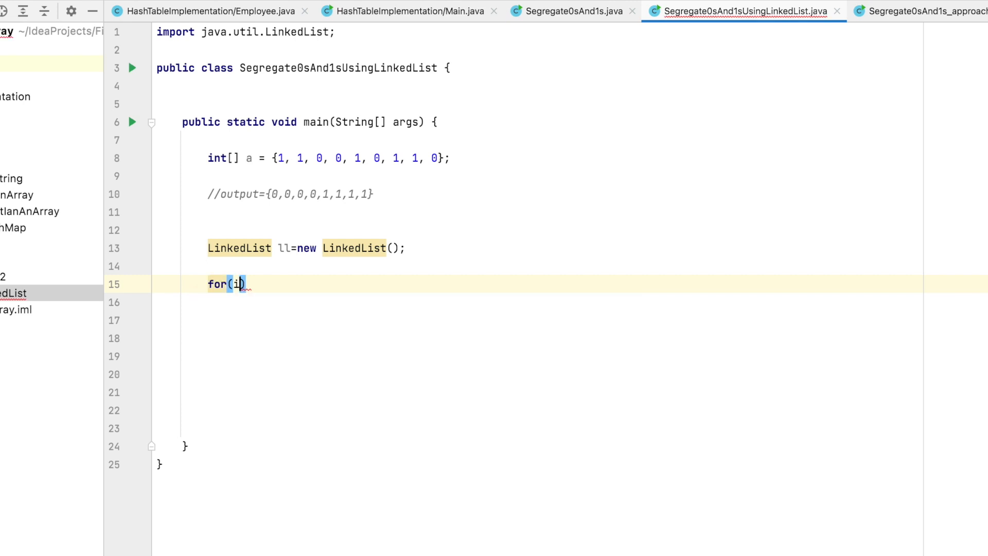
pyautogui.write('nt i')
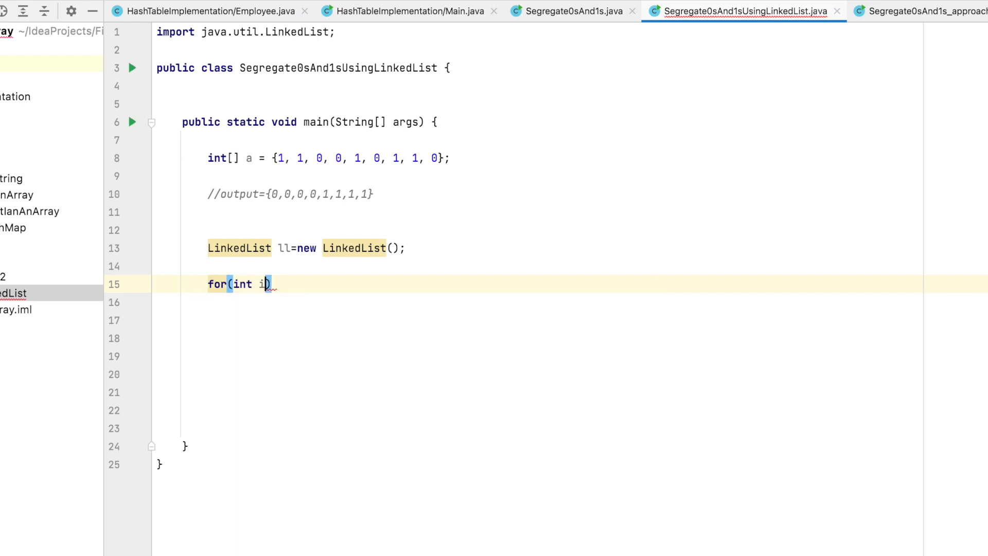
pyautogui.write('=0;i<')
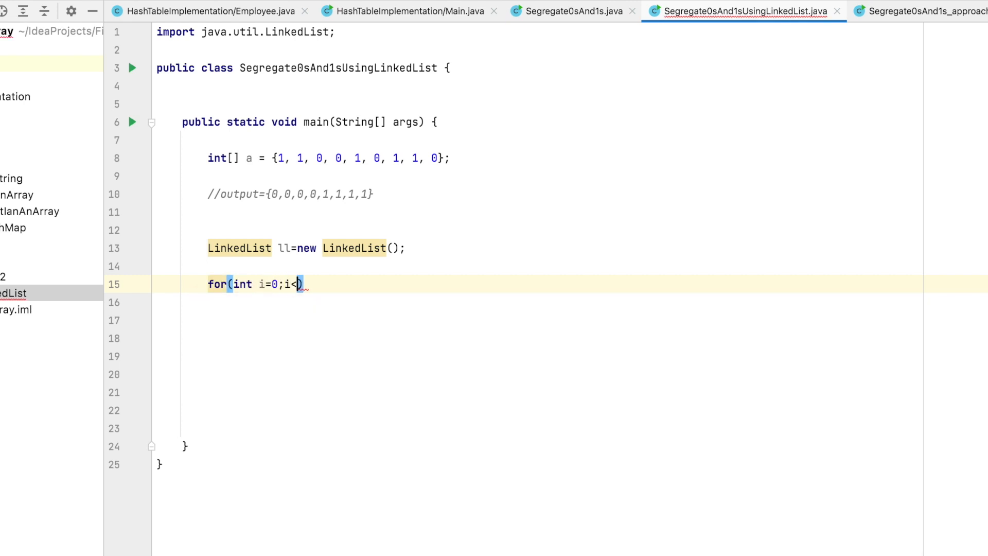
pyautogui.write('a.length')
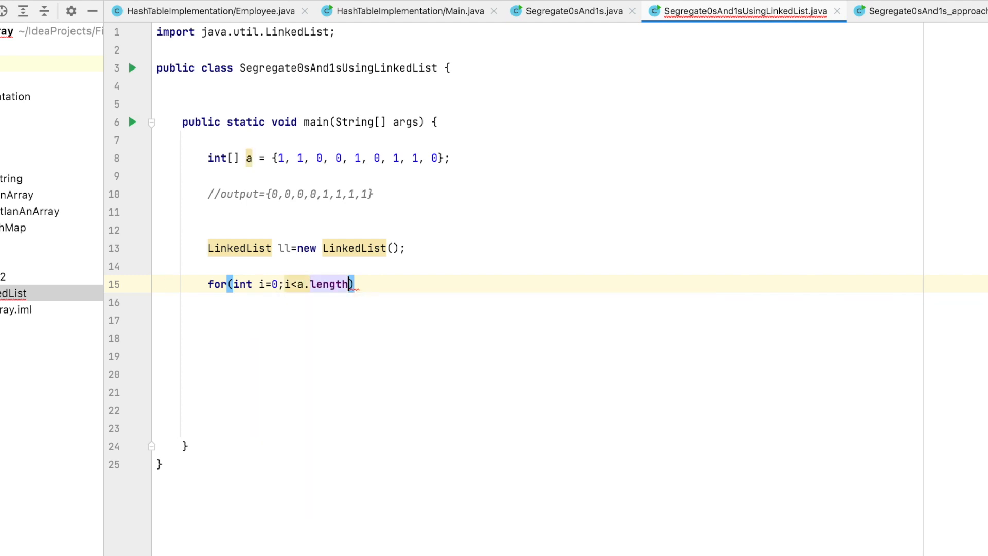
pyautogui.write(';i++')
pyautogui.click(572, 302)
pyautogui.write('{')
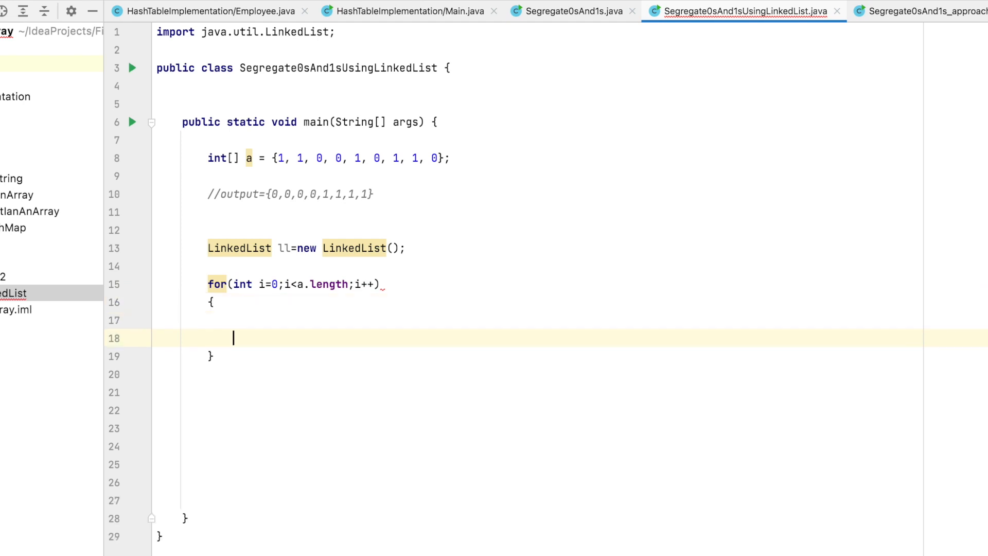
# - Write if(a[i]==0) ll.addFirst(a[i]); else ll.addLast(a[i]); inside the loop
pyautogui.write('if(a[')
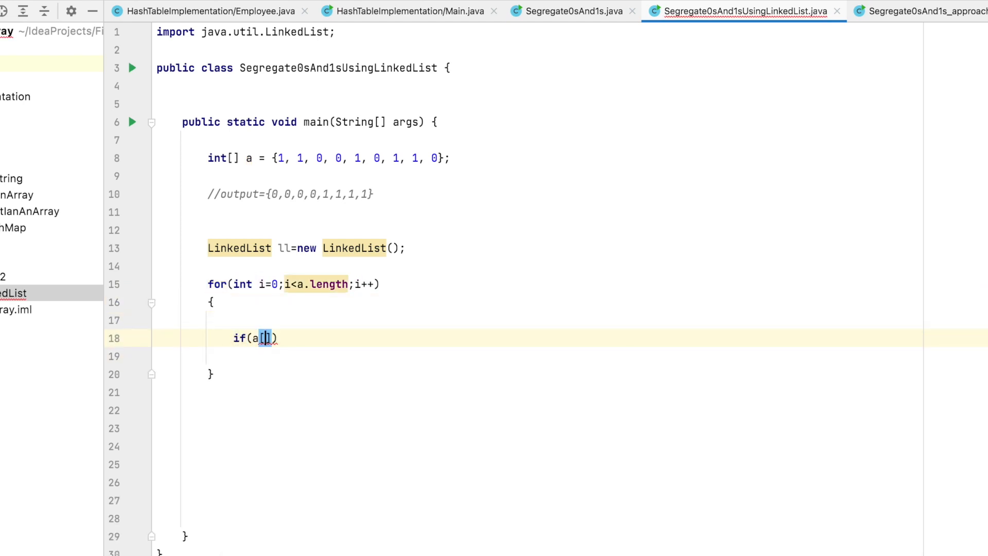
pyautogui.write('i]==0')
pyautogui.click(571, 356)
pyautogui.write('{')
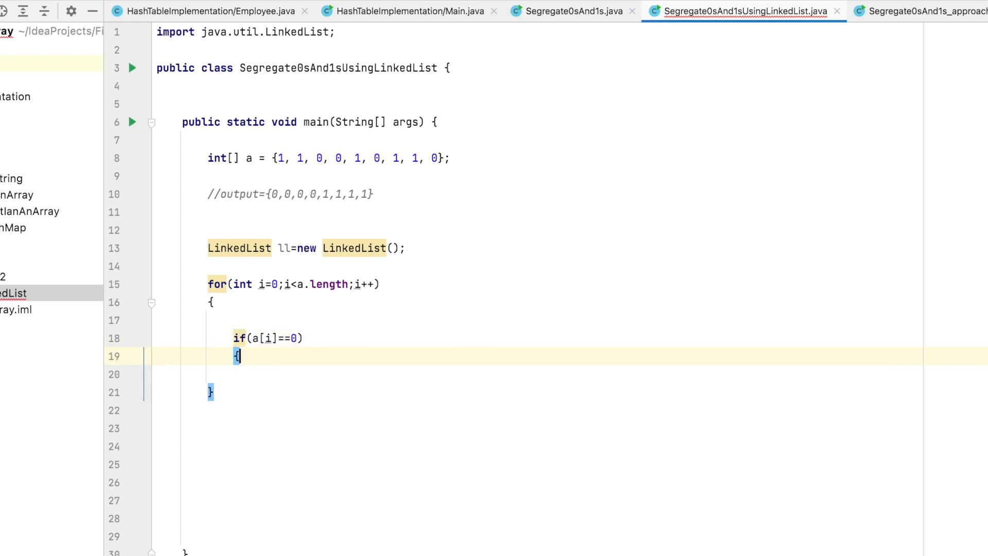
pyautogui.write('ll')
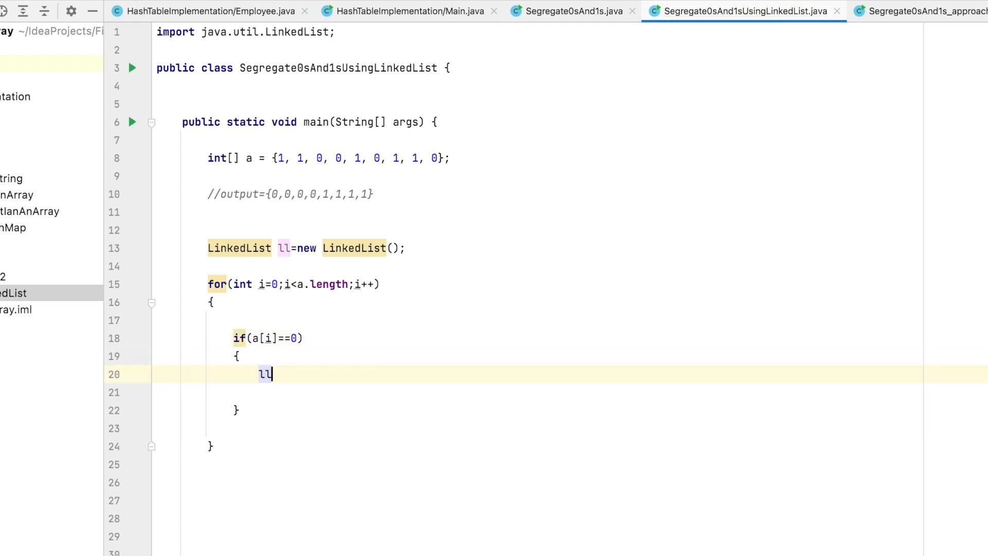
pyautogui.write('.addFirst();')
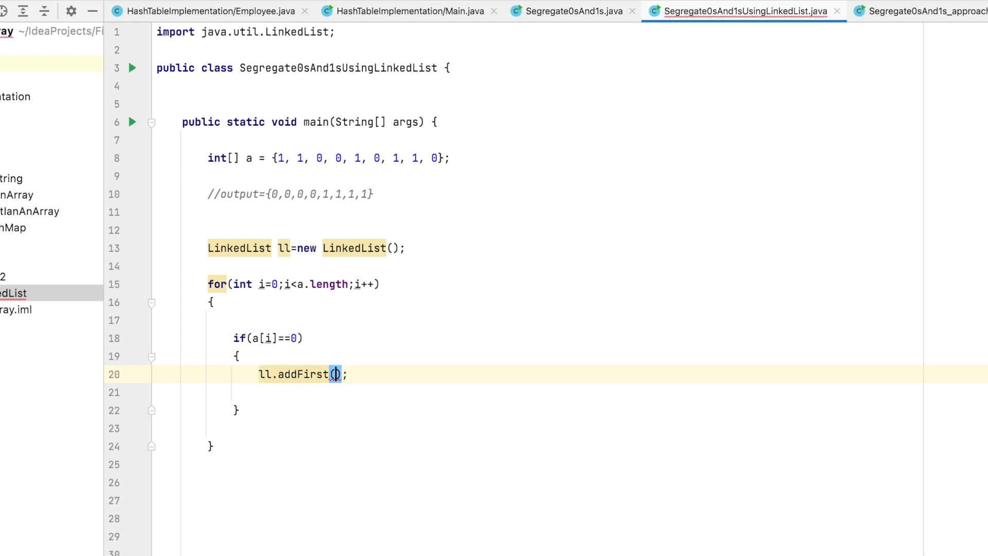
pyautogui.write('a[i]')
pyautogui.write('else')
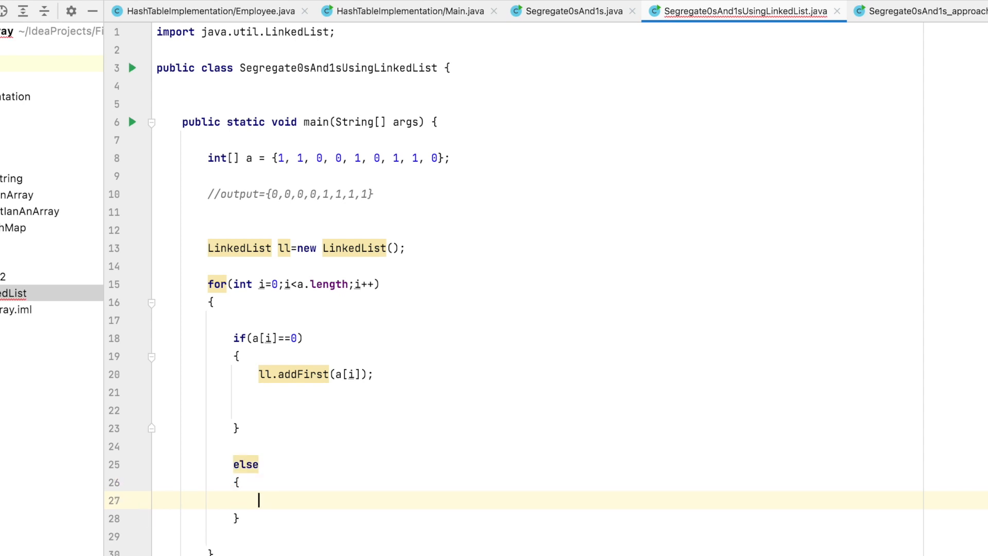
pyautogui.write('ll.addLast(a[]);')
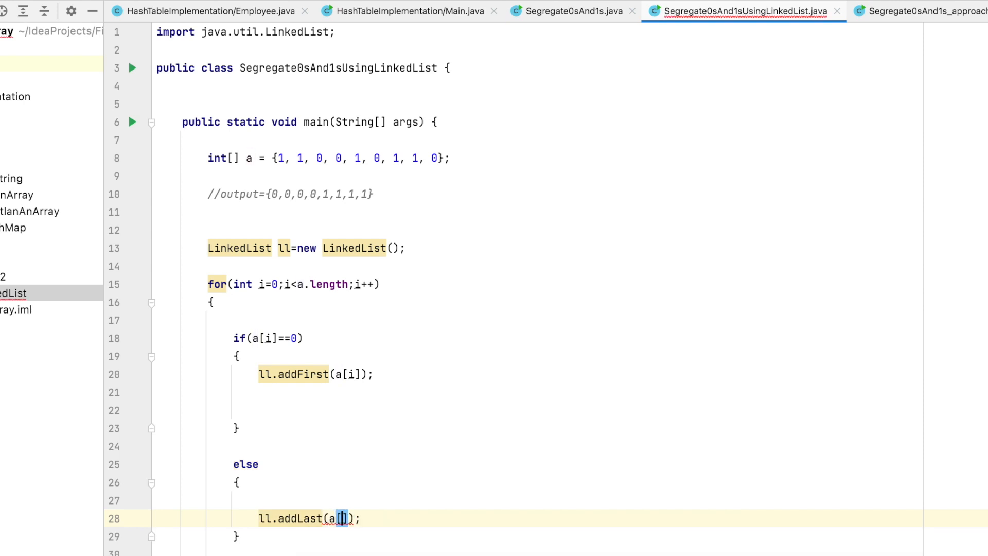
pyautogui.write('i')
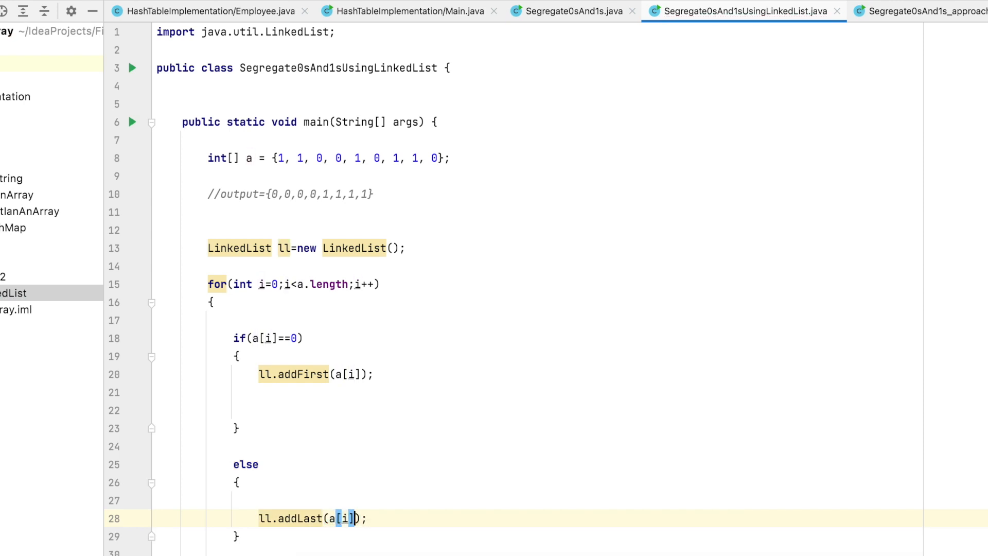
# - Add System.out.println(ll); after the loop via autocomplete
pyautogui.write('Syst')
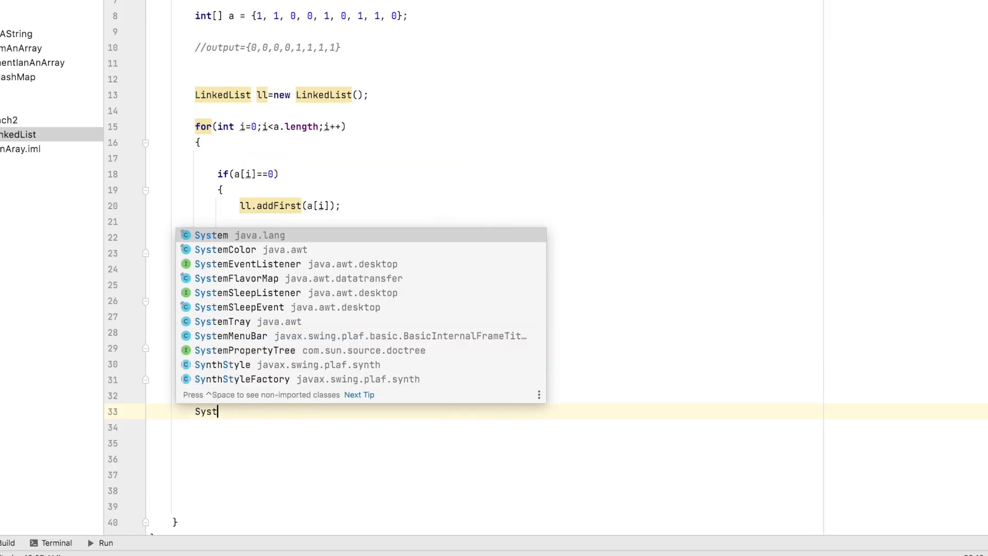
pyautogui.write('em.ou')
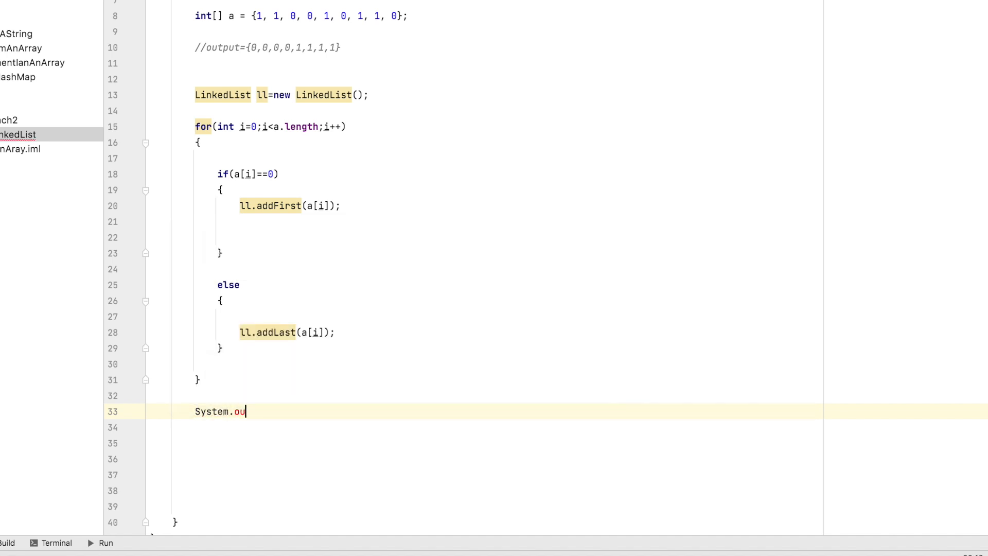
pyautogui.write('t.println(ll);')
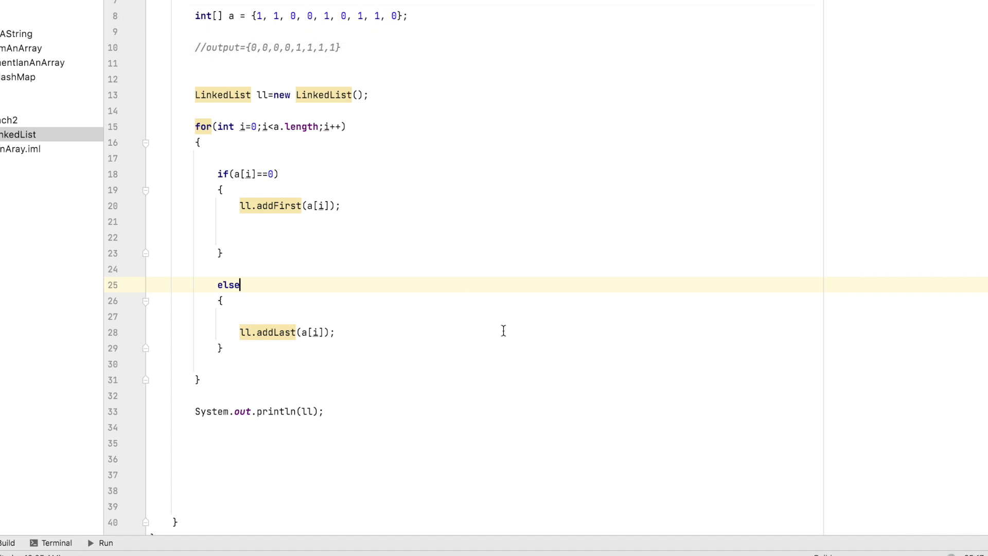
# - Run Segregate0sAnd1sUsingLinkedList and highlight the 1s in the printed [0, 0, 0, 0, 1, 1, 1, 1, 1]
pyautogui.click(101, 543)
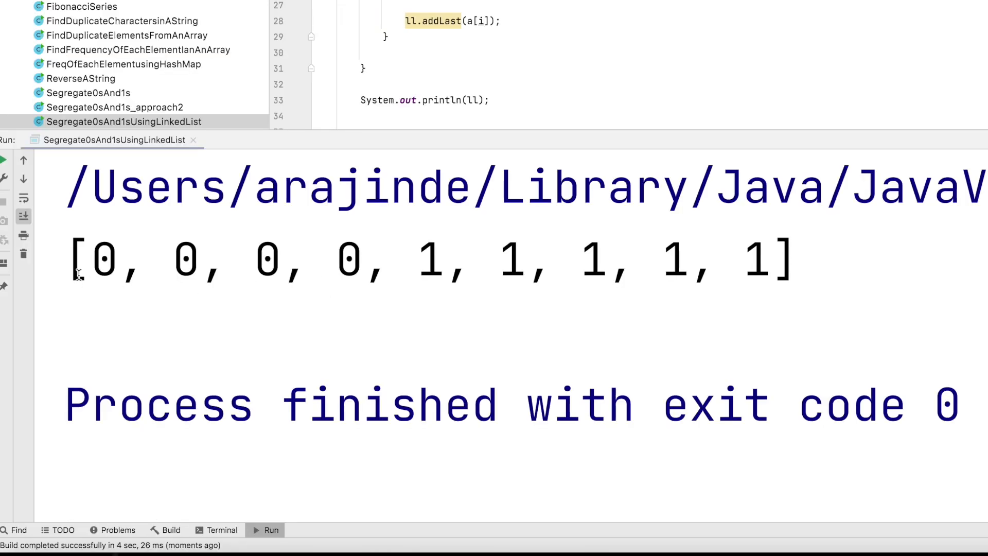
pyautogui.moveTo(74, 258); pyautogui.dragTo(362, 259)
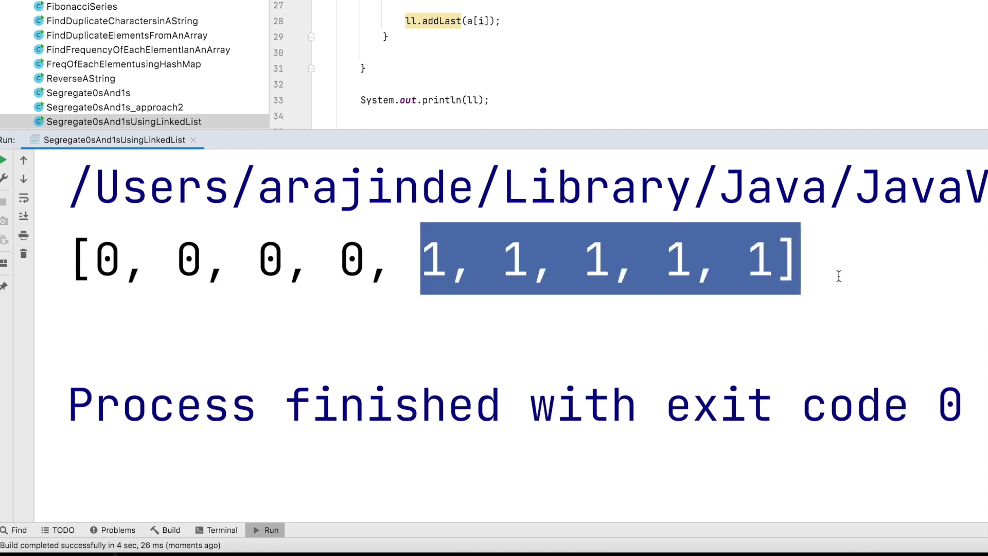
pyautogui.scroll(3)
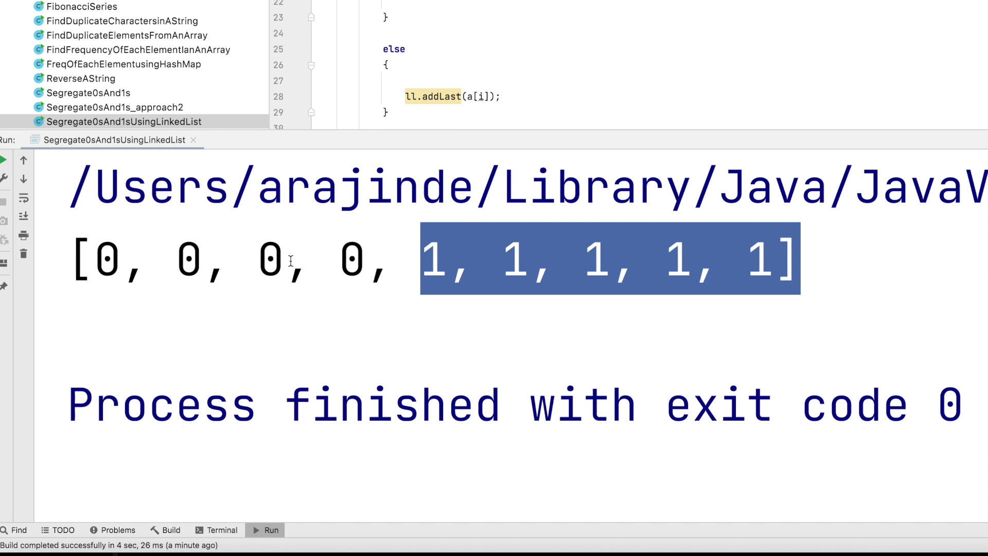
pyautogui.moveTo(692, 271)
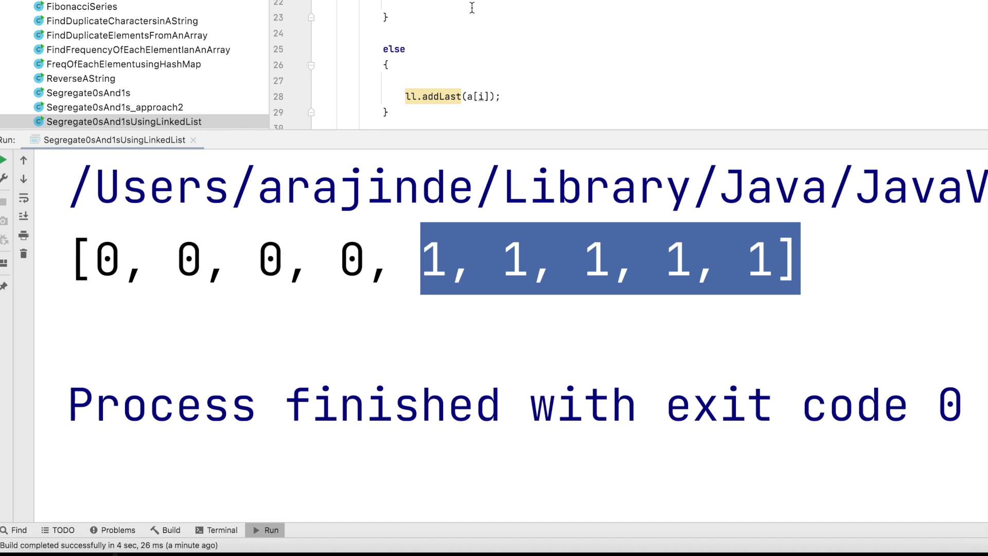
pyautogui.moveTo(556, 93)
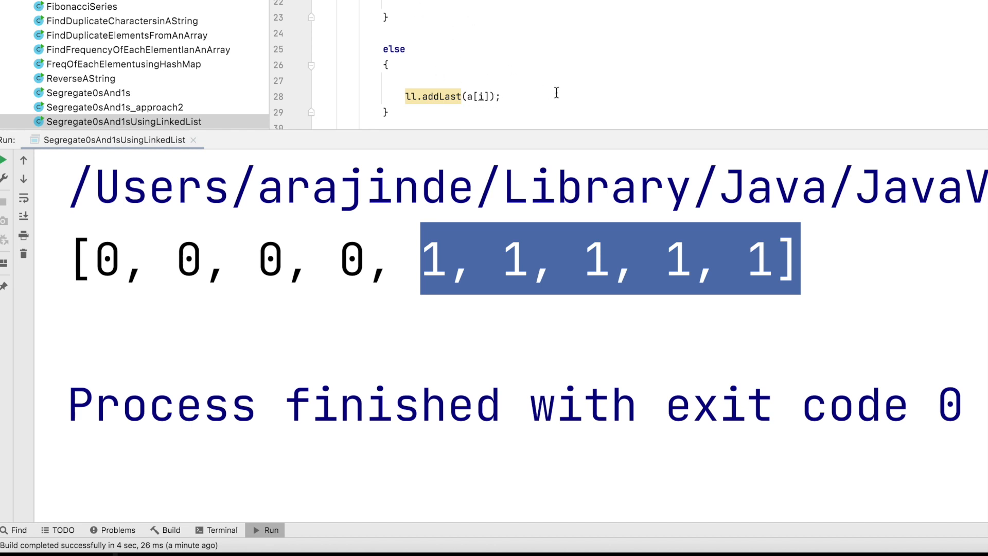